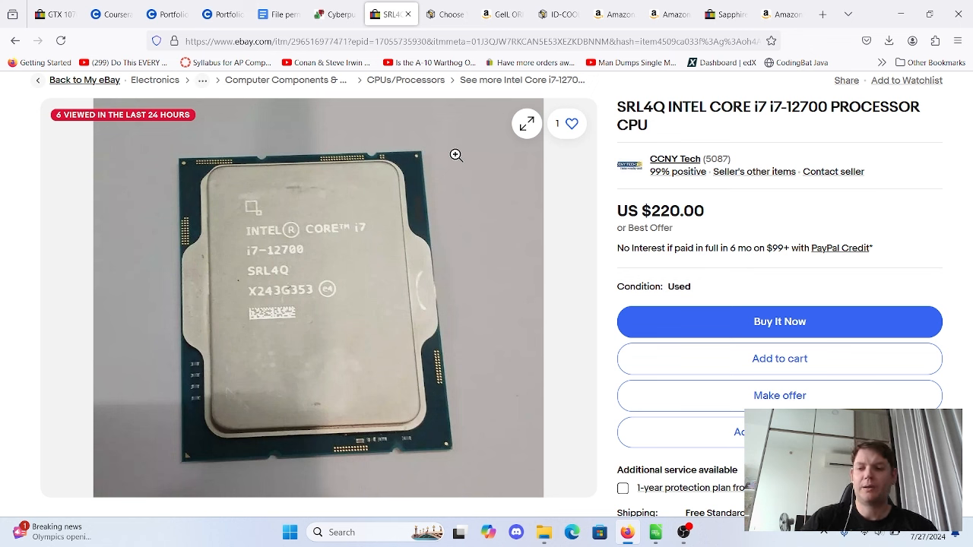
mouse_move(560, 14)
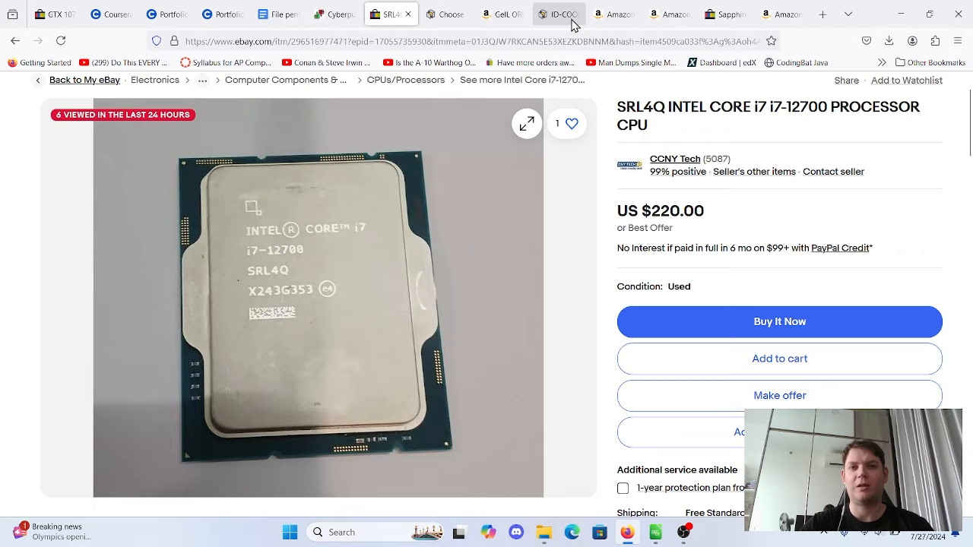
View the ID-COOLING SE-214-XT ARGB cooler's Prices table showing the $17.98 Amazon total.
click(446, 14)
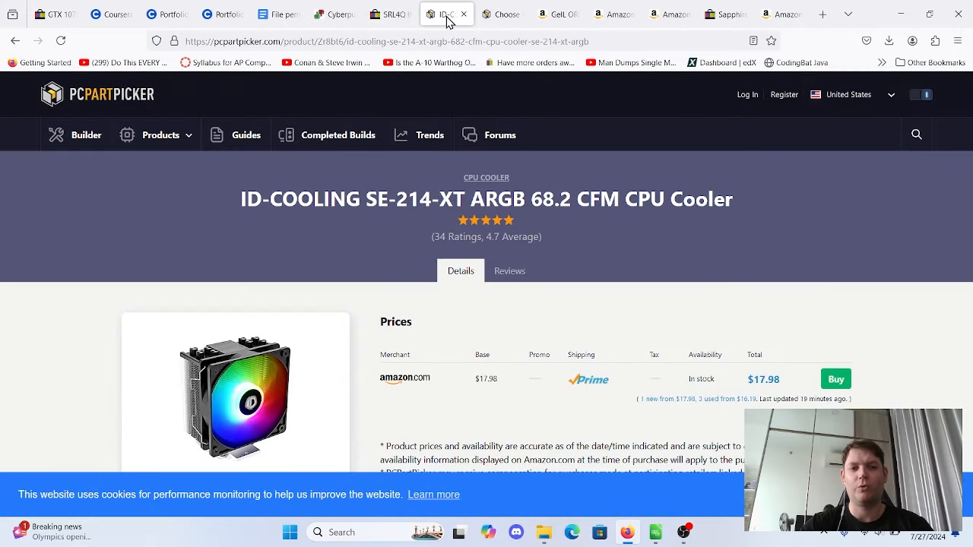
scroll(down, 3)
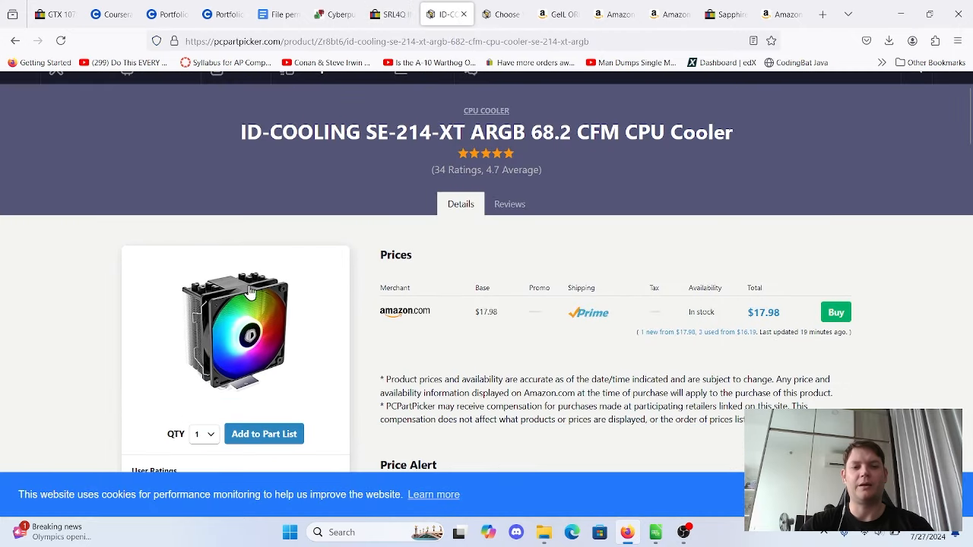
mouse_move(237, 346)
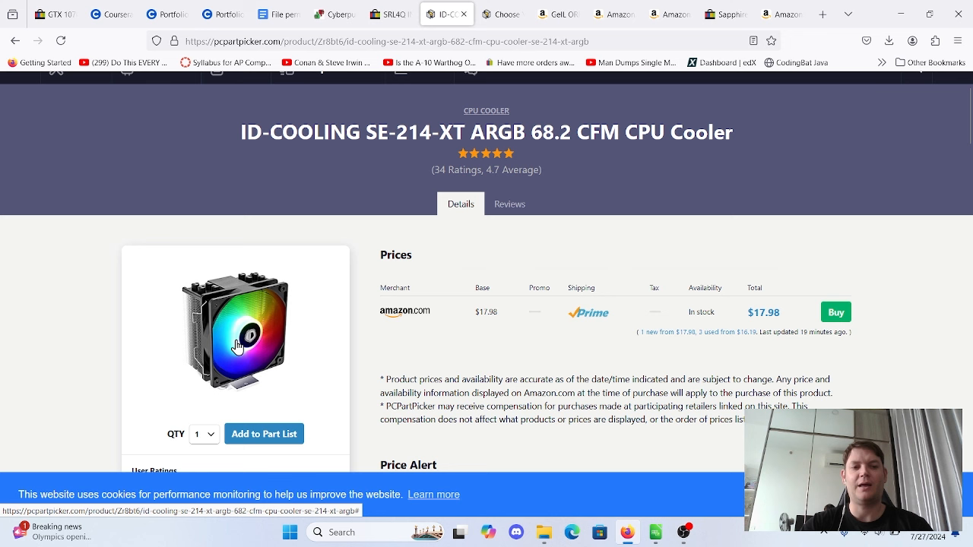
mouse_move(249, 323)
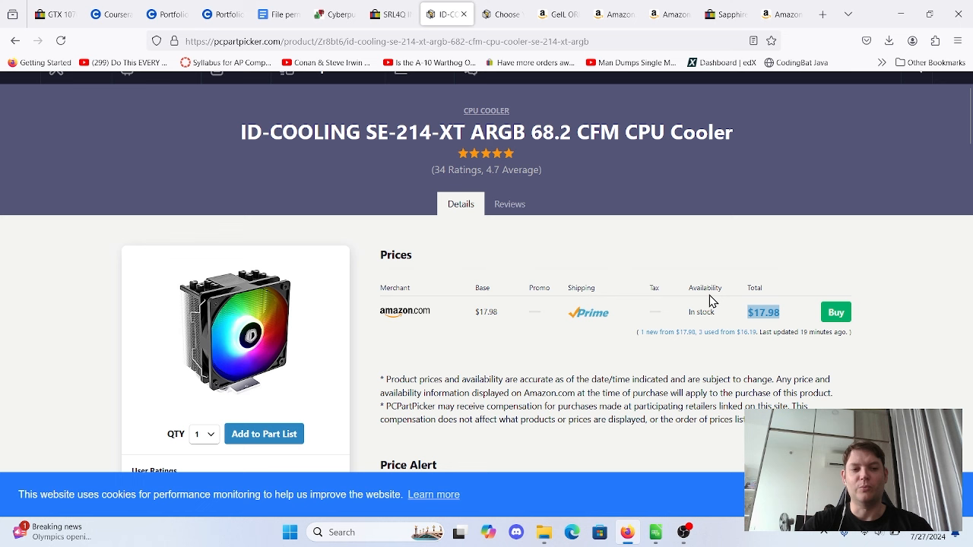
mouse_move(572, 244)
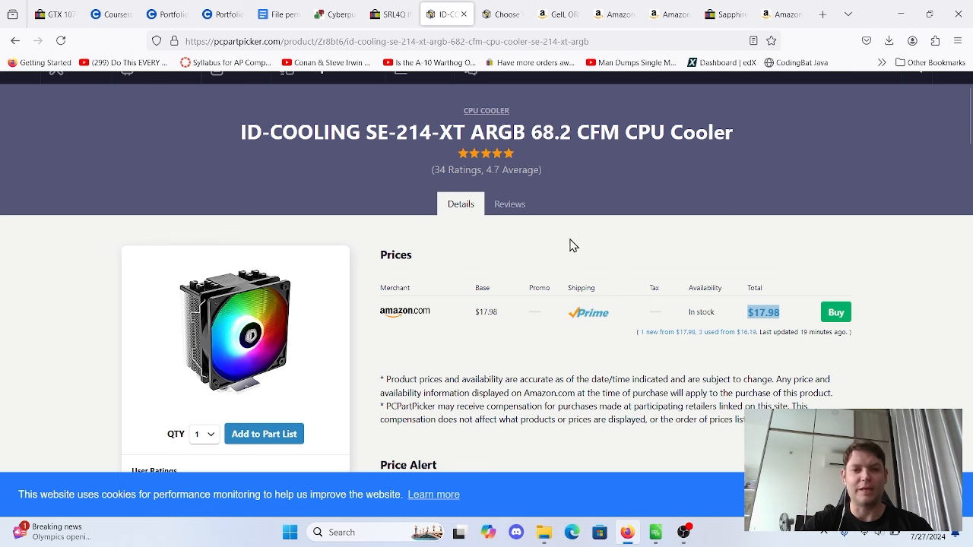
mouse_move(566, 252)
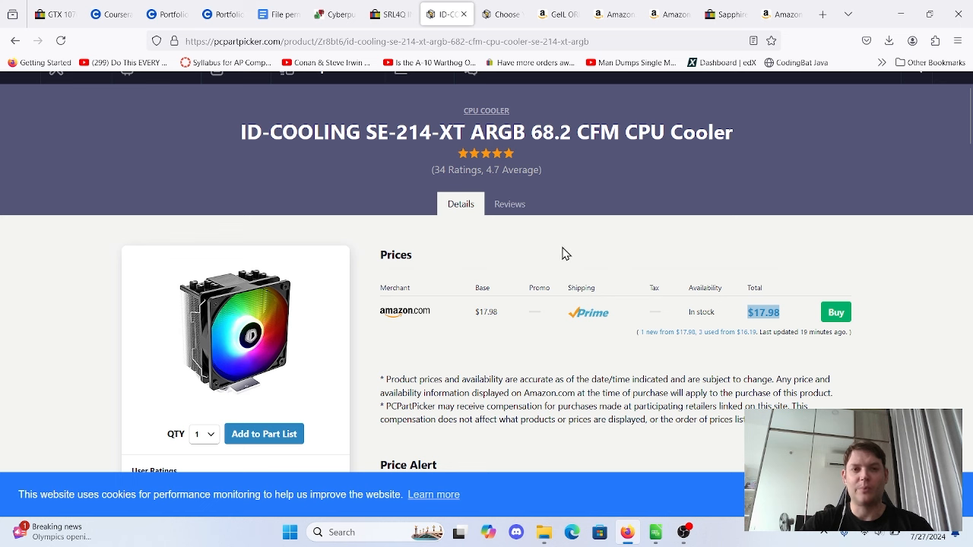
mouse_move(493, 264)
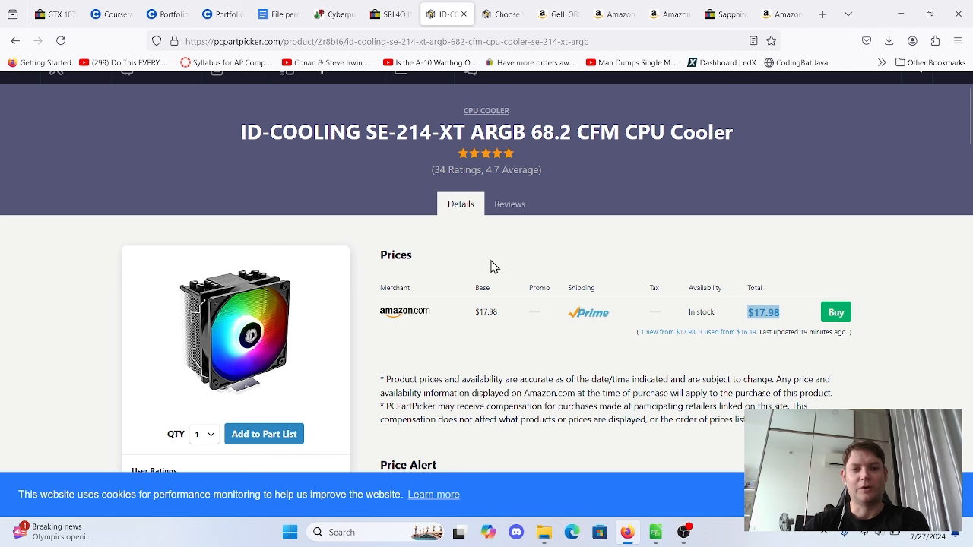
mouse_move(335, 284)
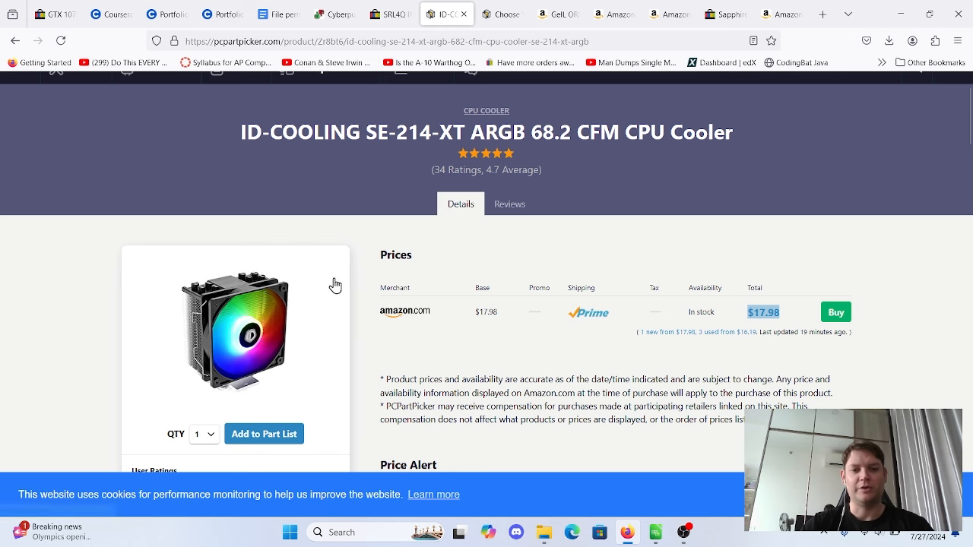
mouse_move(380, 256)
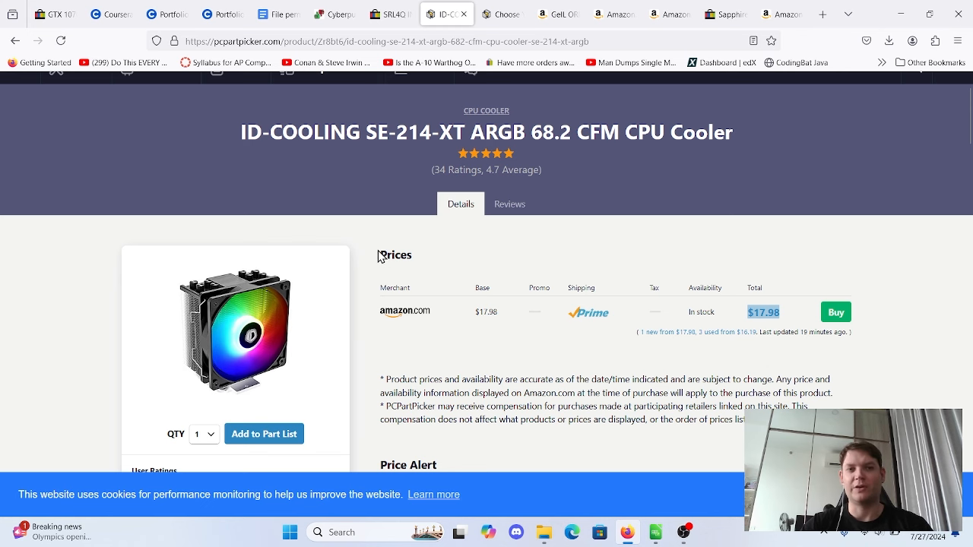
Return to the saved parts list showing the ASRock B660M Pro RS motherboard at $89.99.
click(389, 13)
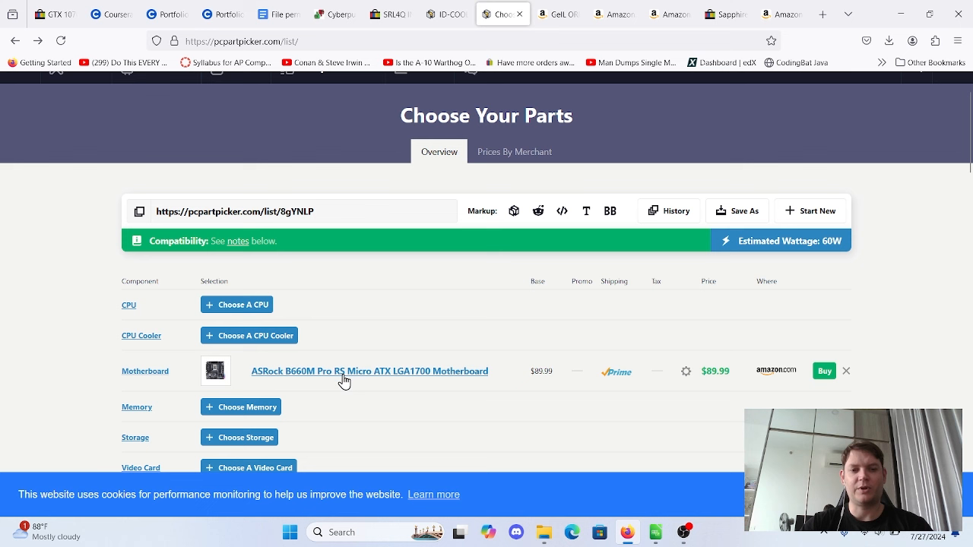
mouse_move(303, 379)
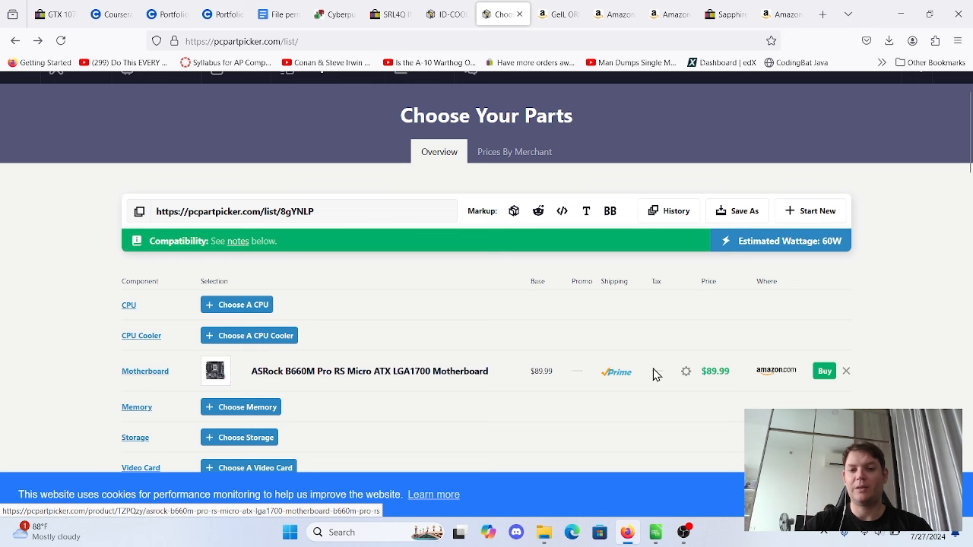
mouse_move(681, 371)
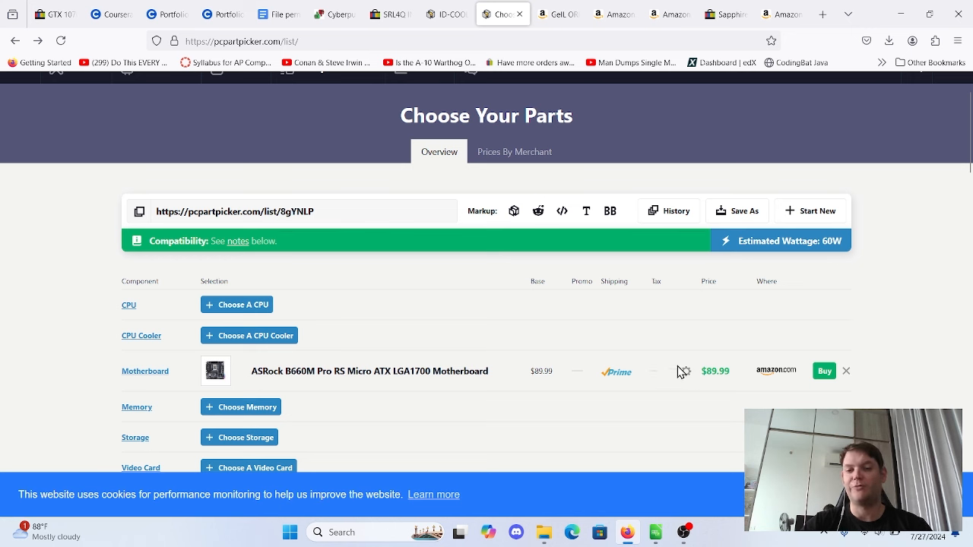
mouse_move(466, 375)
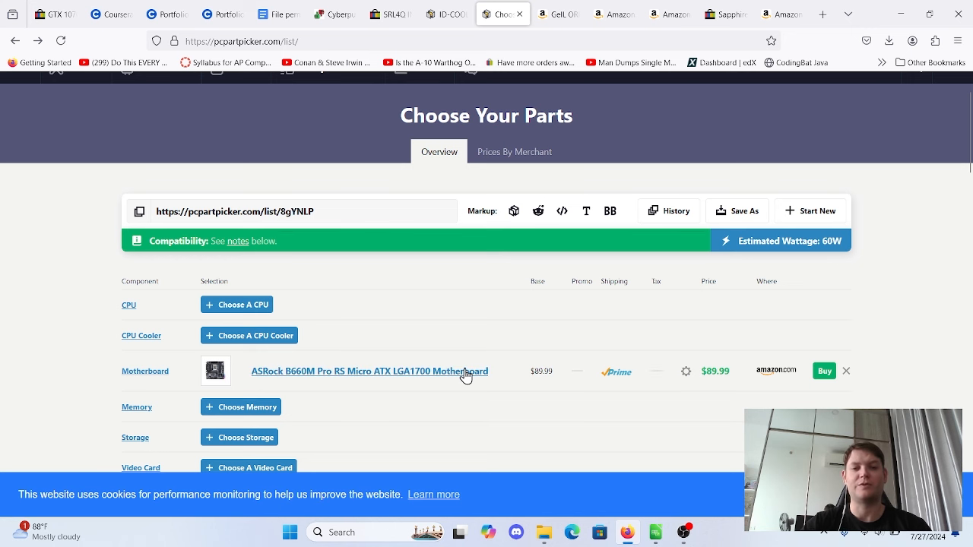
mouse_move(462, 378)
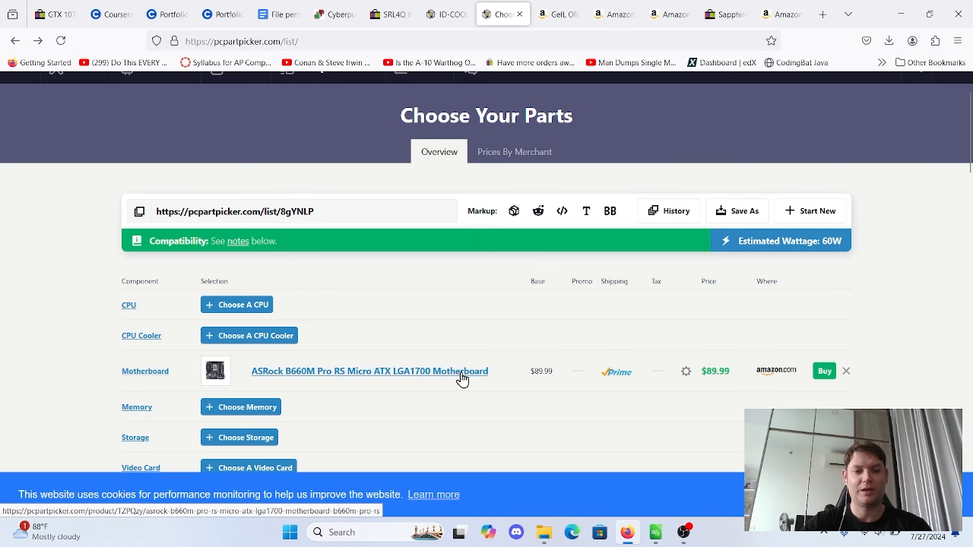
Bring up the ASRock B660M Pro RS product page and enlarge its product photo.
click(369, 371)
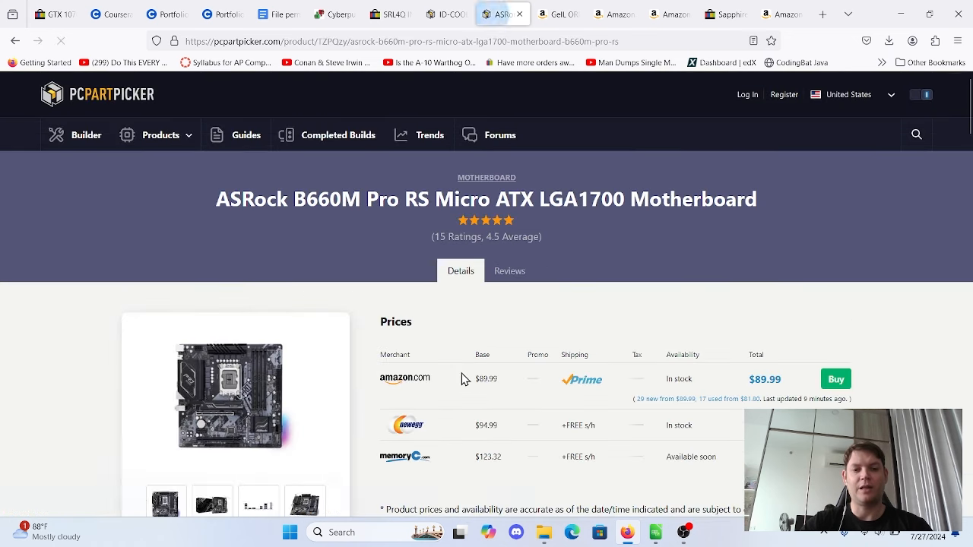
scroll(down, 3)
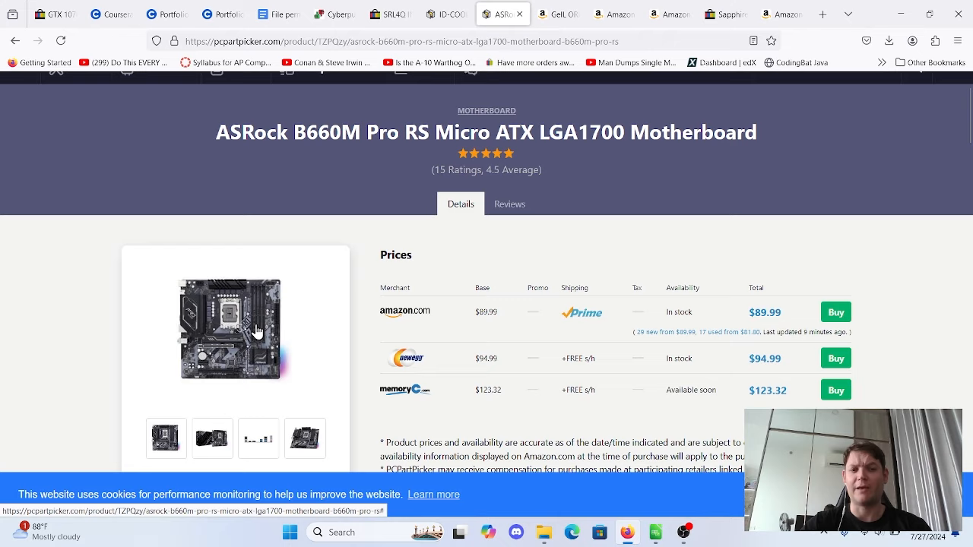
click(231, 328)
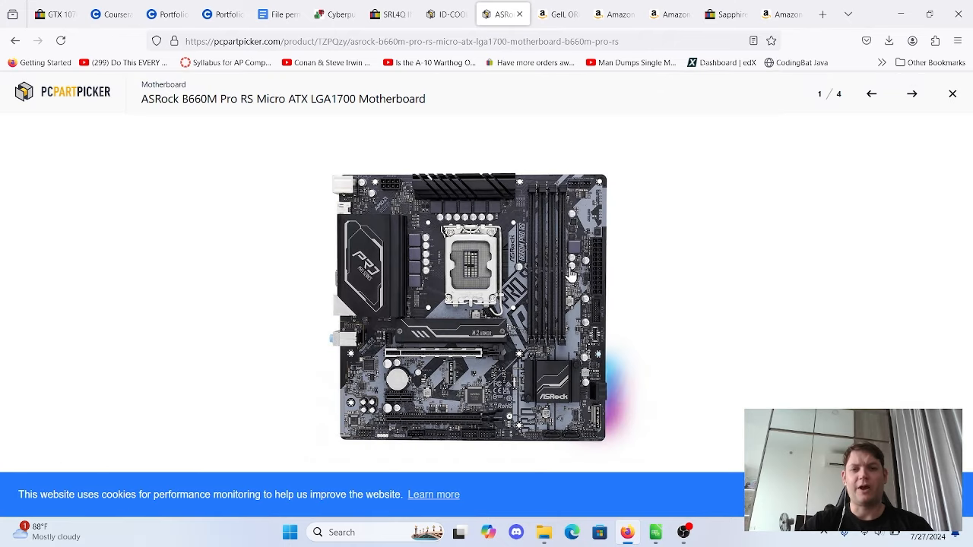
mouse_move(544, 284)
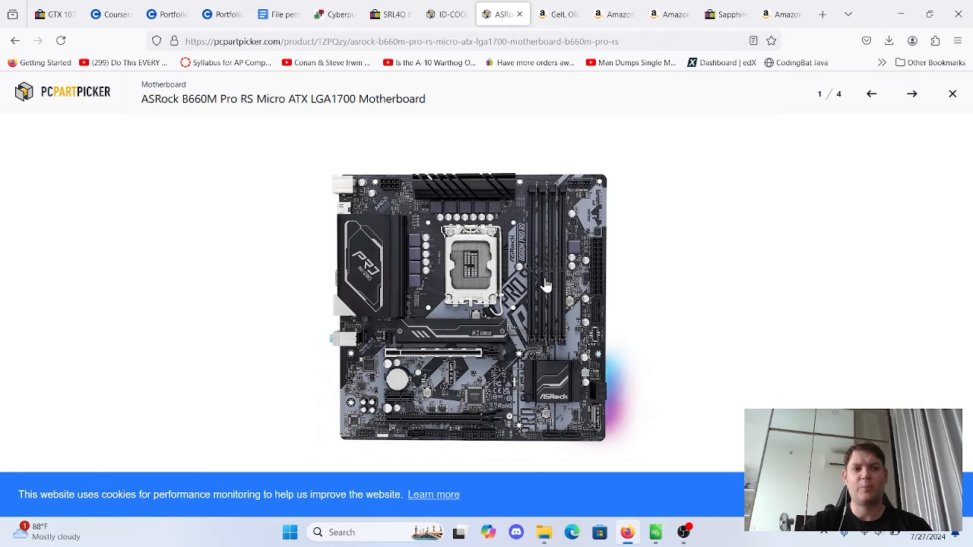
mouse_move(42, 62)
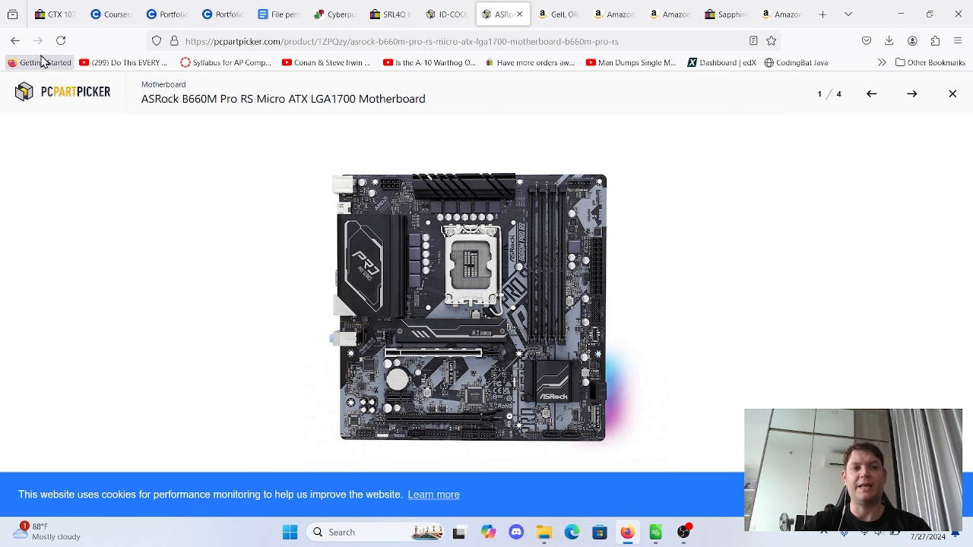
mouse_move(15, 39)
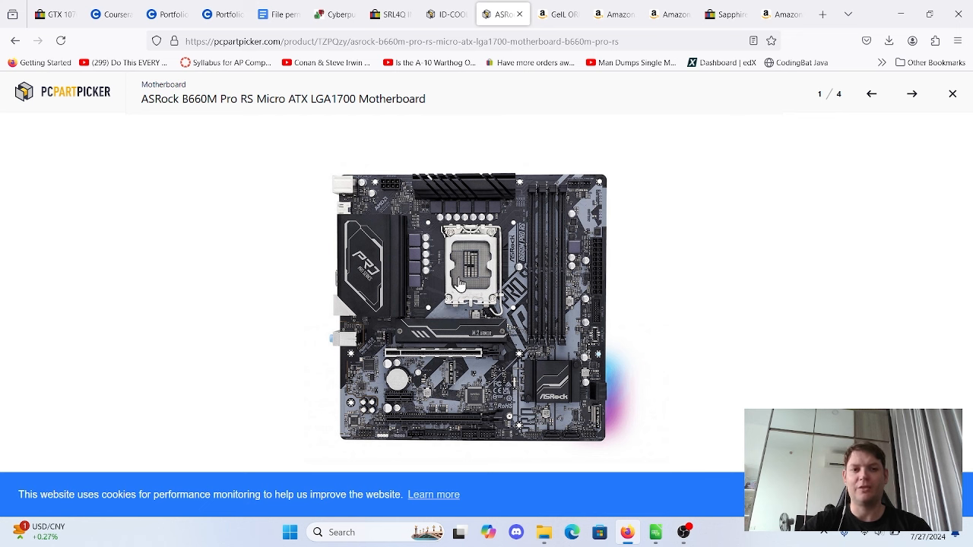
mouse_move(462, 286)
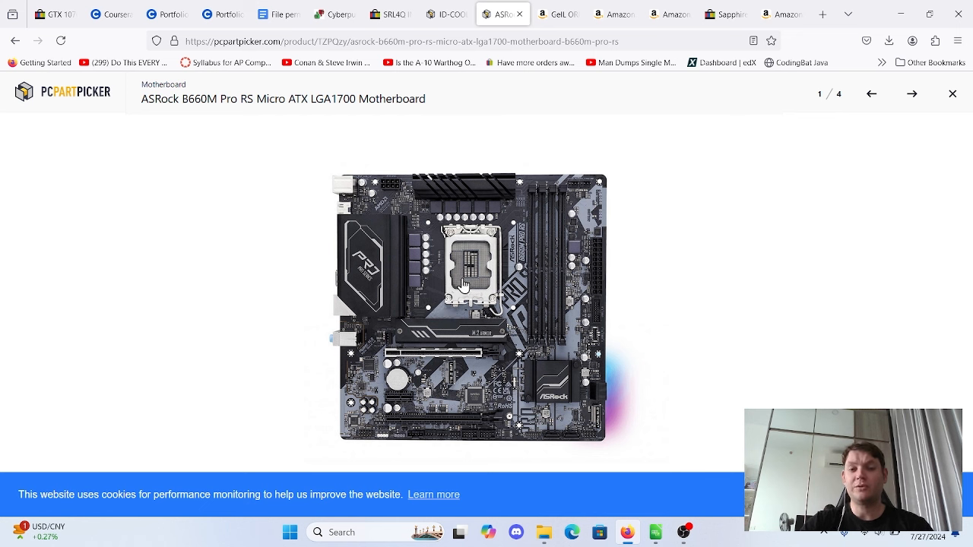
mouse_move(577, 98)
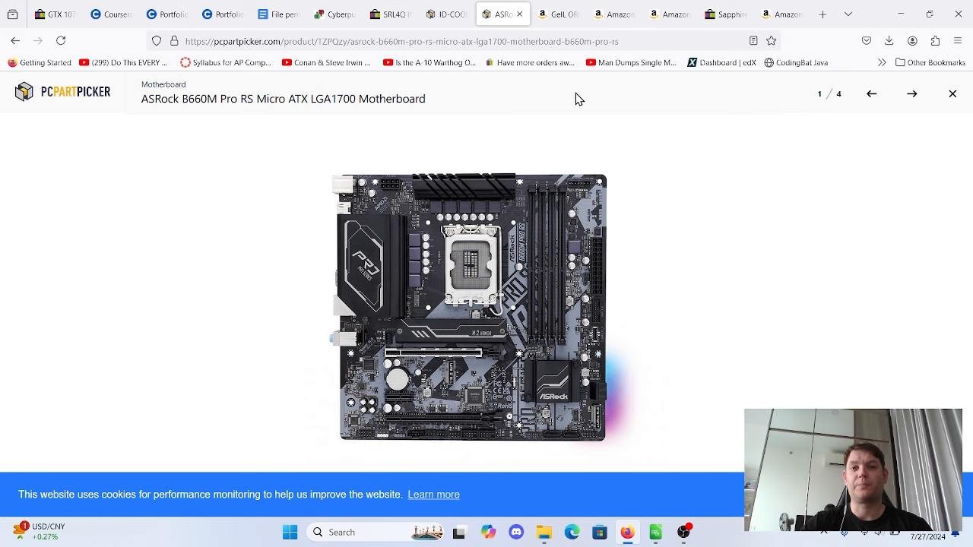
Review the GeIL ORION DDR4 16GB listing's 3600MHz speed, $40.99 price and specs.
click(555, 14)
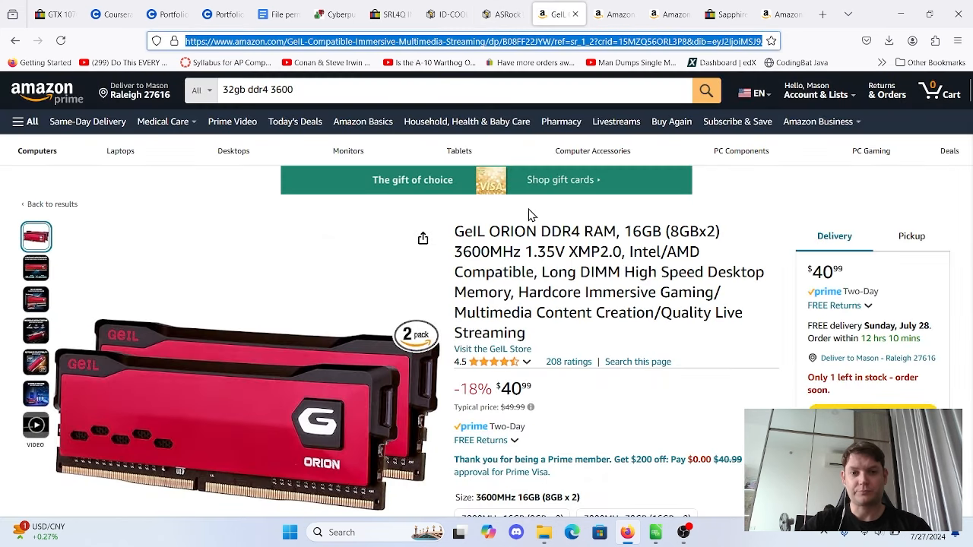
scroll(down, 3)
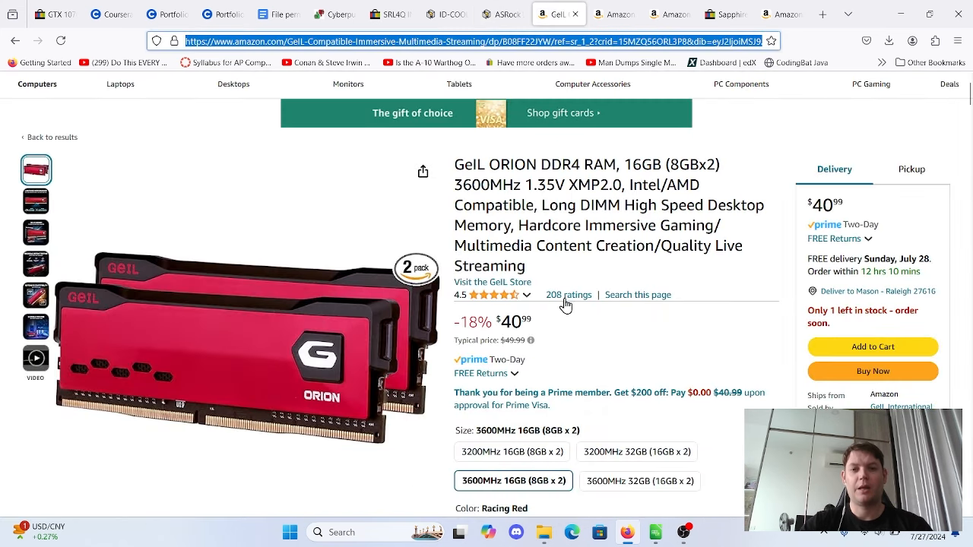
double_click(487, 185)
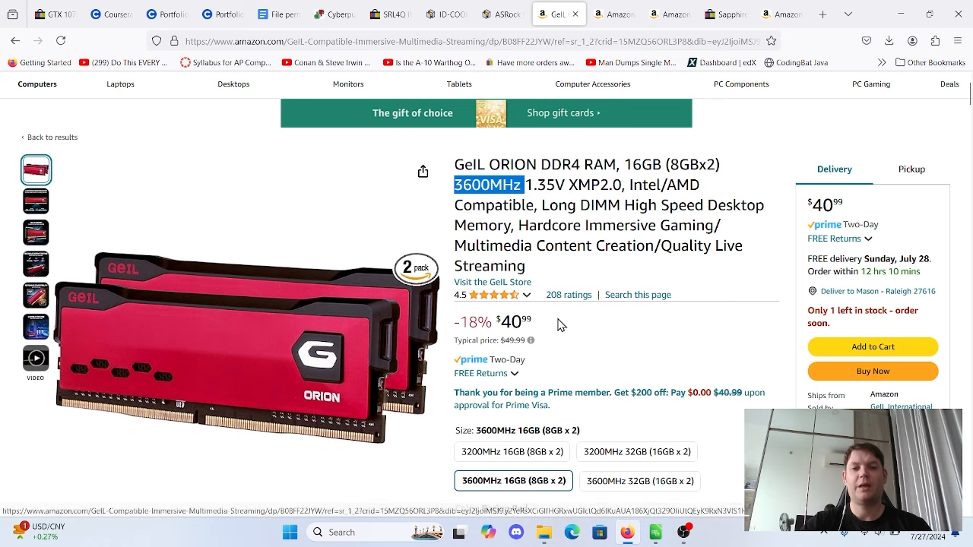
scroll(down, 3)
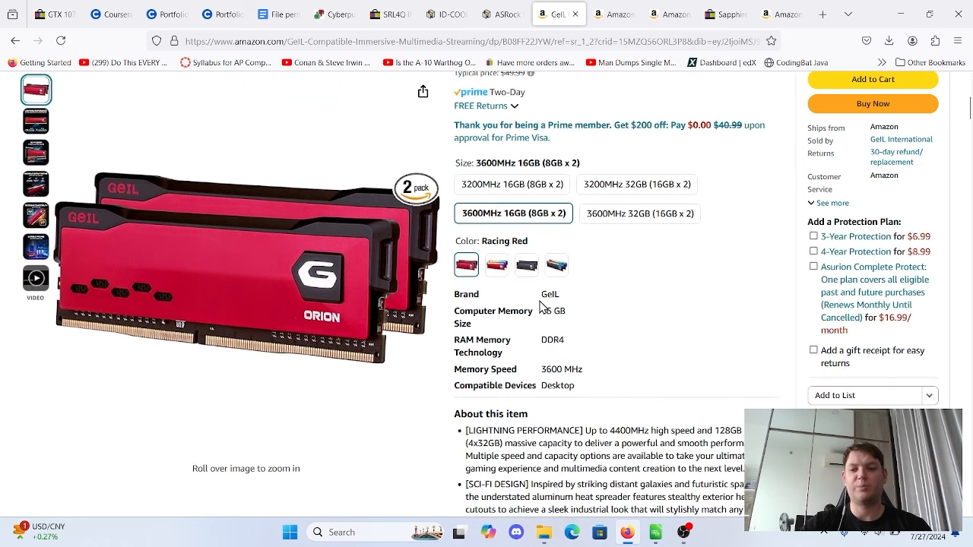
scroll(up, 3)
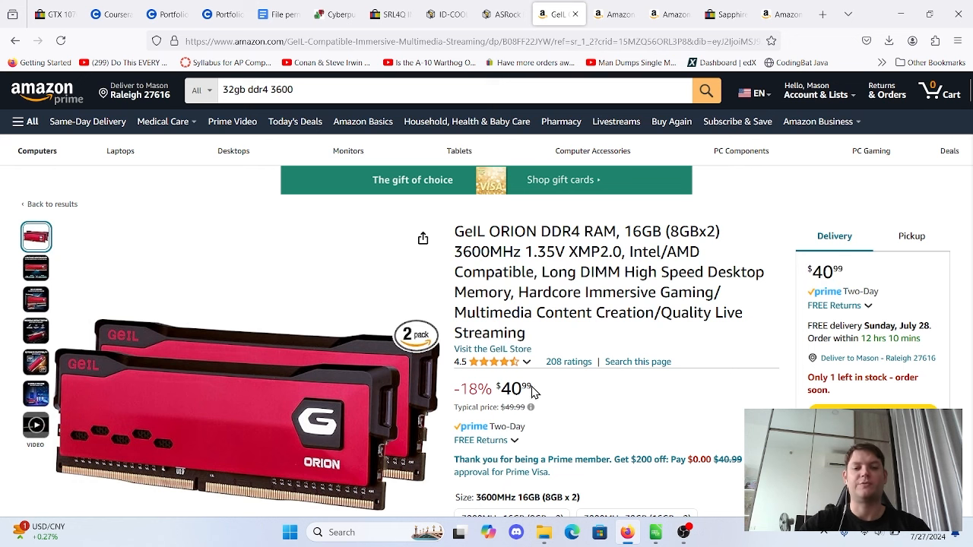
mouse_move(535, 398)
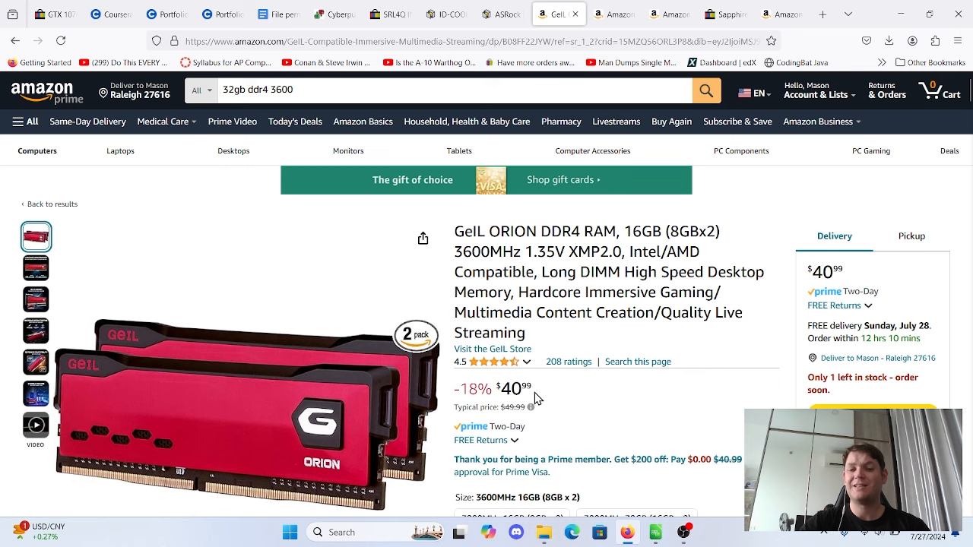
mouse_move(540, 389)
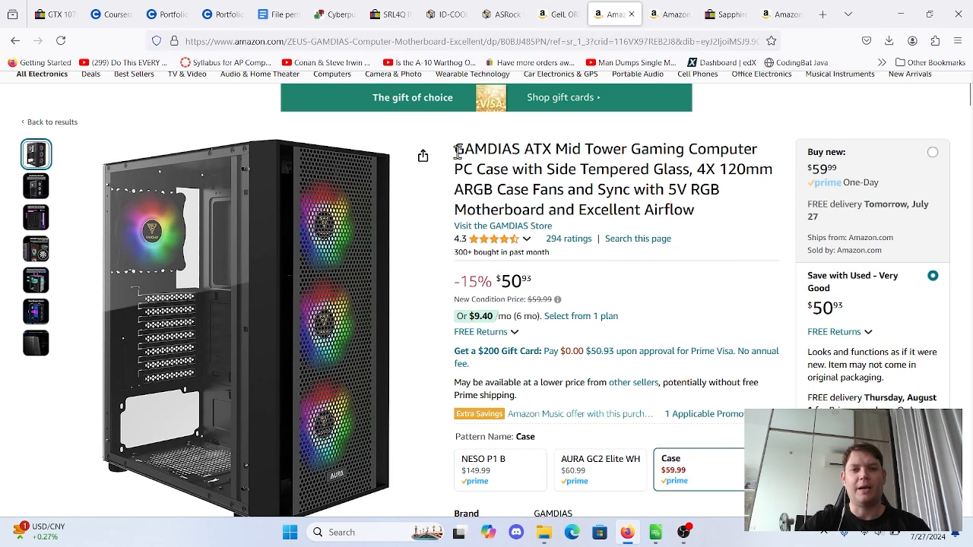
Choose the GAMDIAS ATX mid tower case's used option and highlight its $50.95 price.
double_click(487, 149)
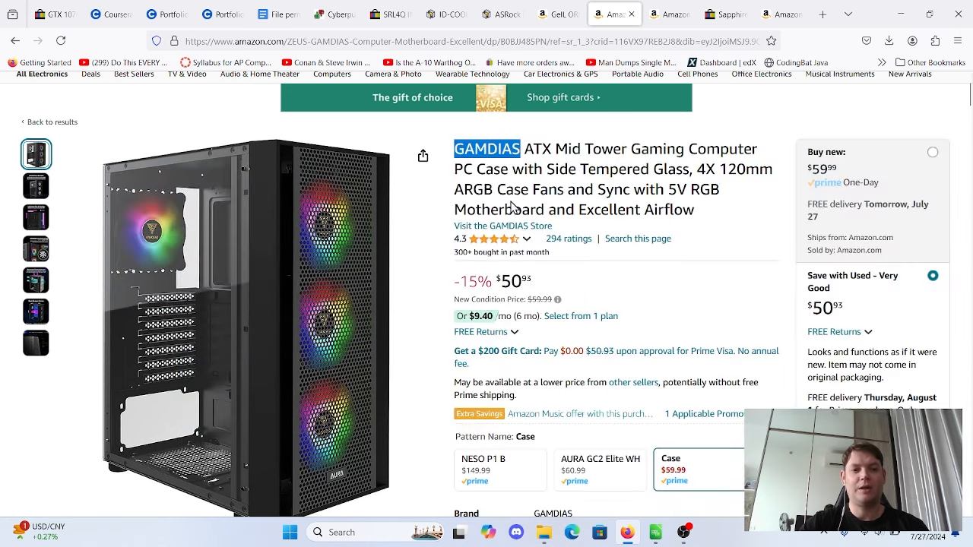
mouse_move(584, 190)
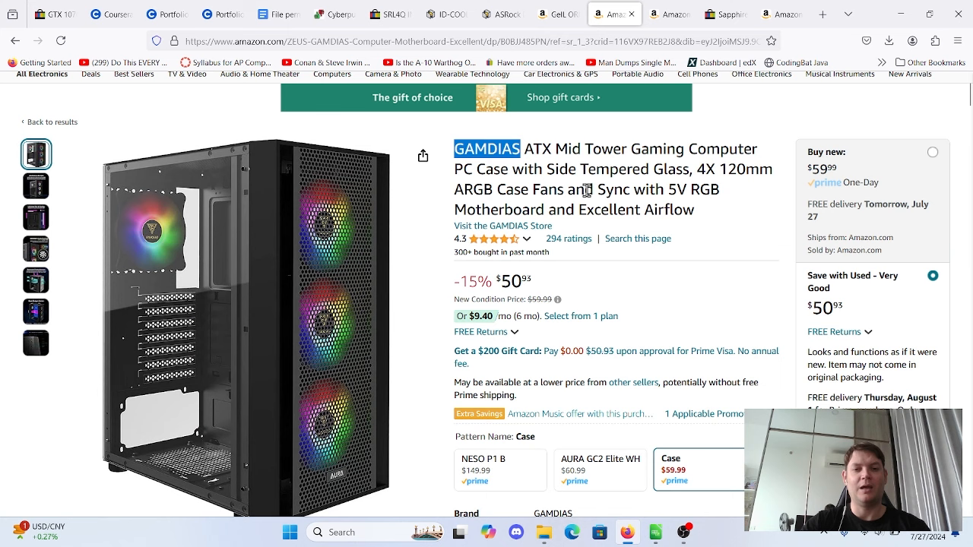
scroll(down, 3)
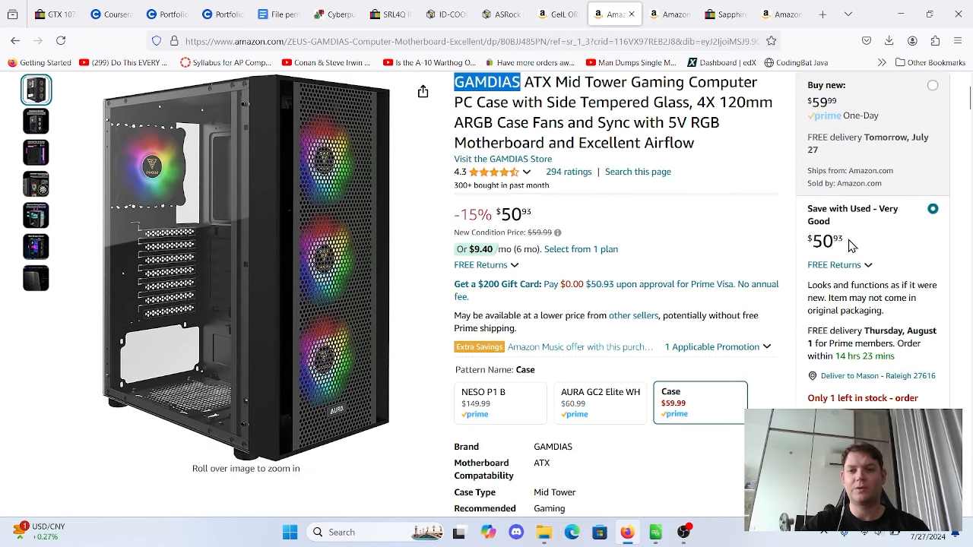
click(873, 216)
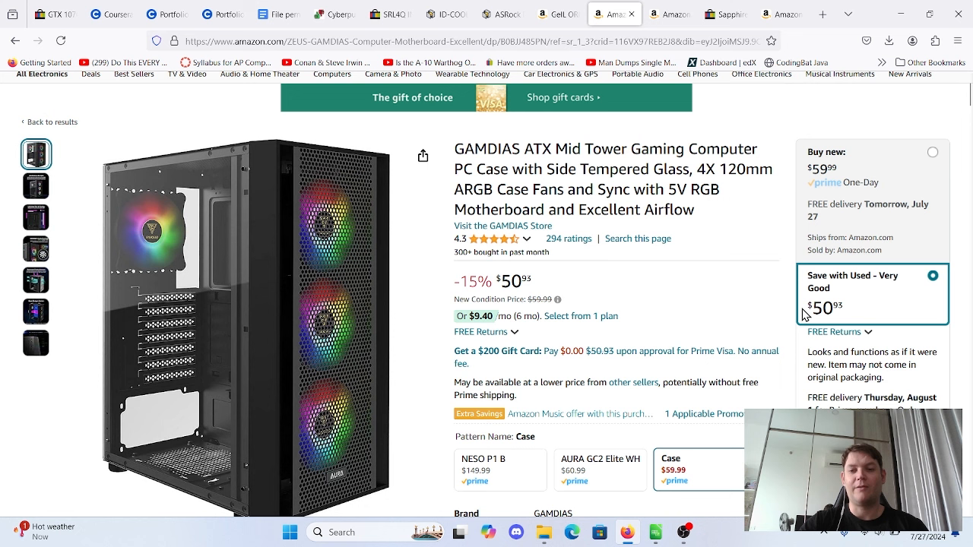
double_click(823, 307)
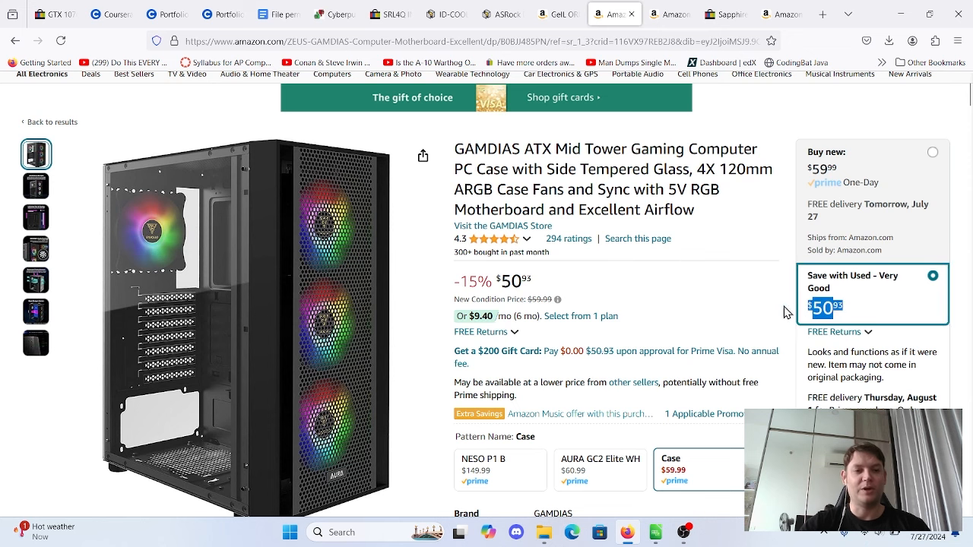
mouse_move(663, 272)
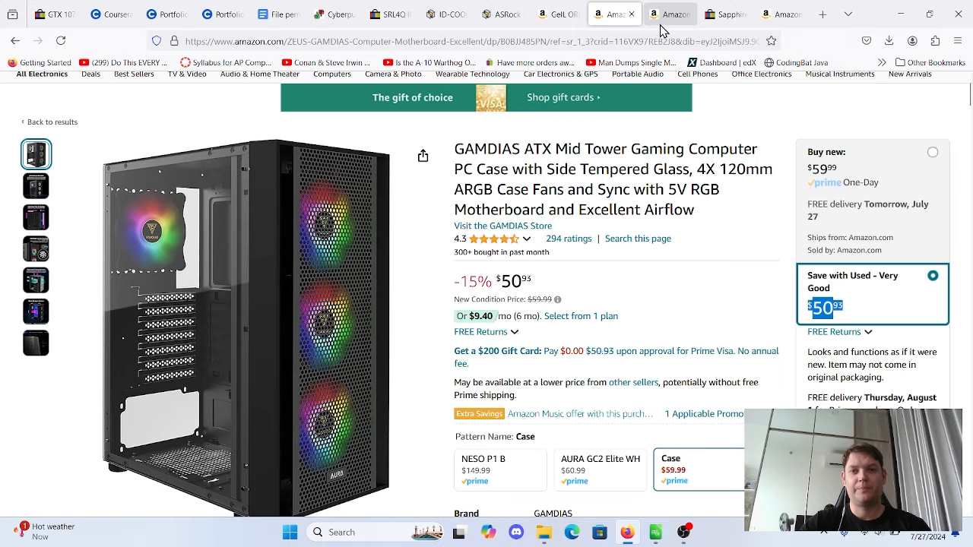
Move on to the Apevia 700W power supply Amazon listing.
click(668, 14)
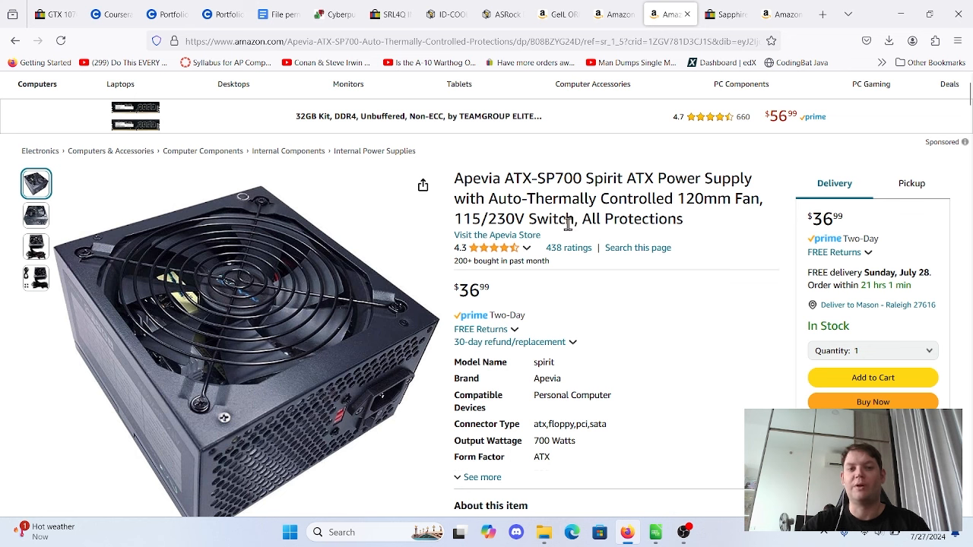
mouse_move(486, 192)
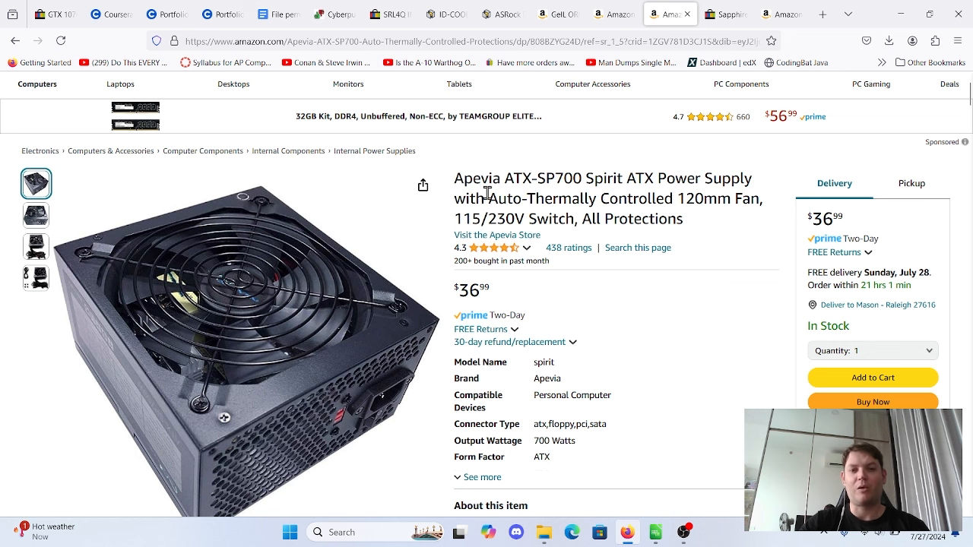
Highlight the Apevia ATX-SP700 name and $36.99 price, then bring up the Sapphire card's eBay listing.
drag(453, 178, 554, 178)
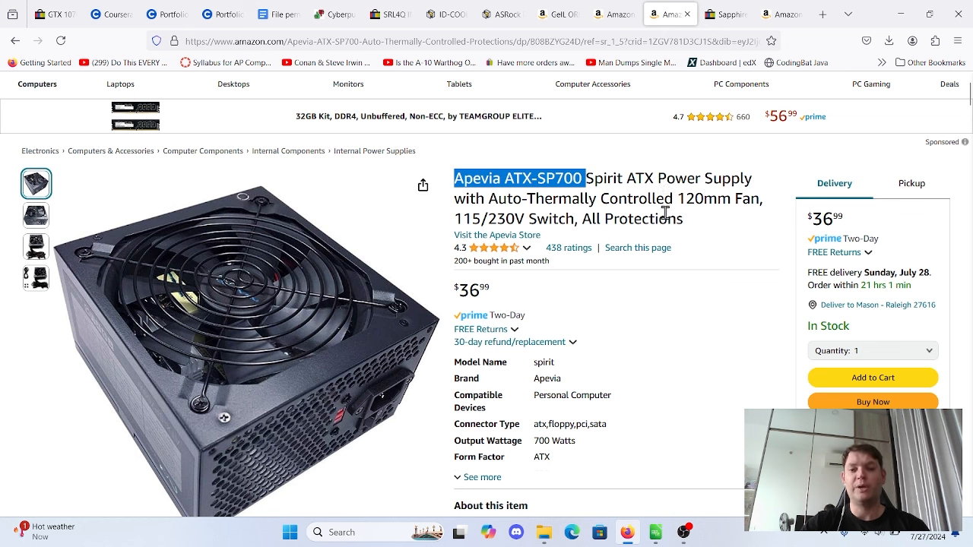
mouse_move(687, 231)
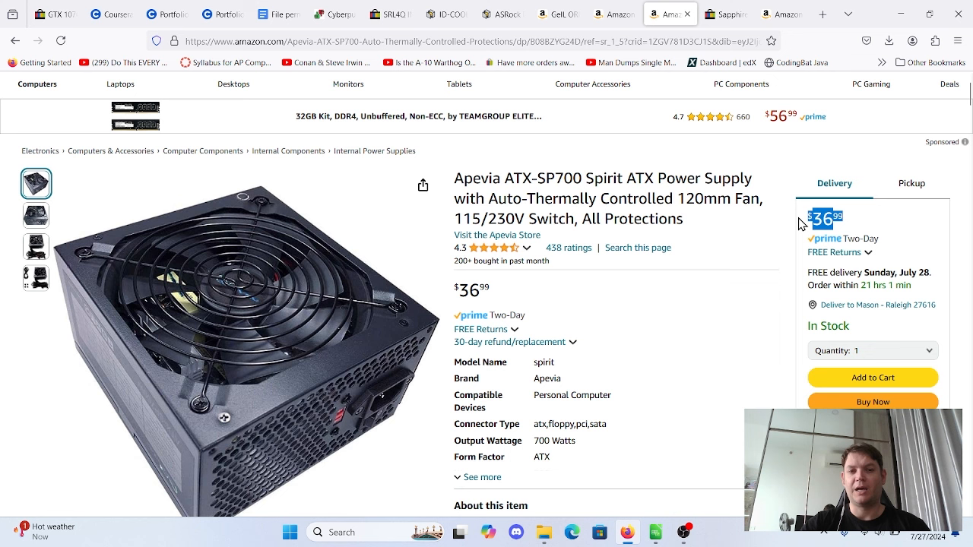
double_click(471, 178)
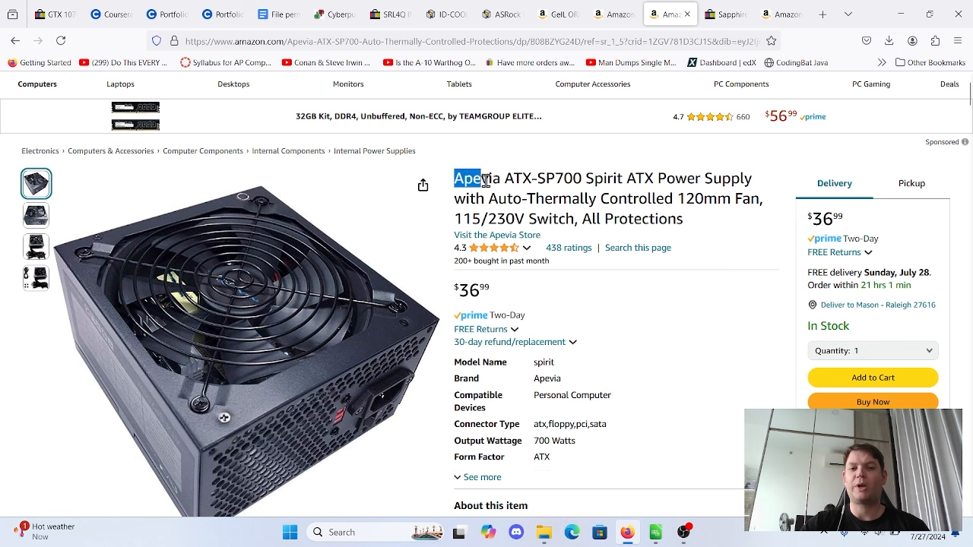
double_click(474, 178)
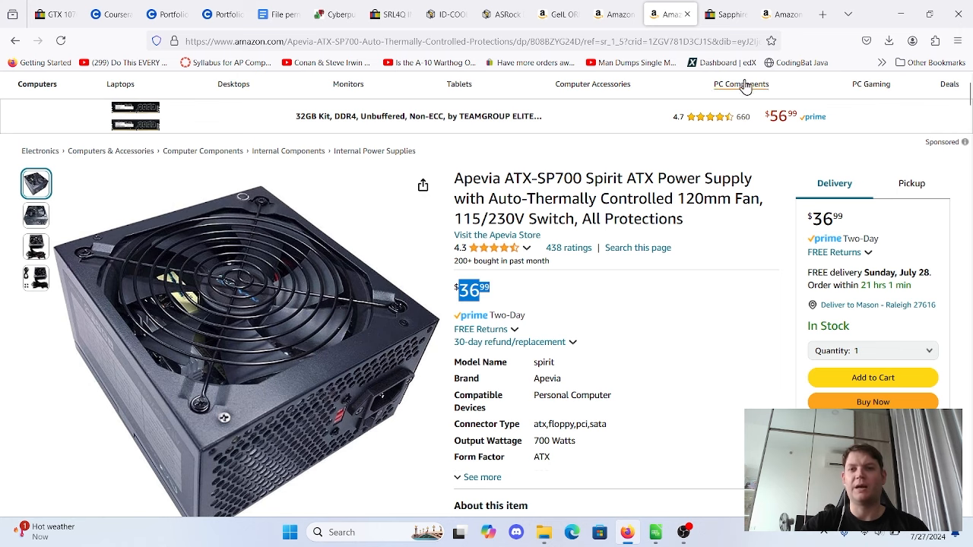
click(723, 14)
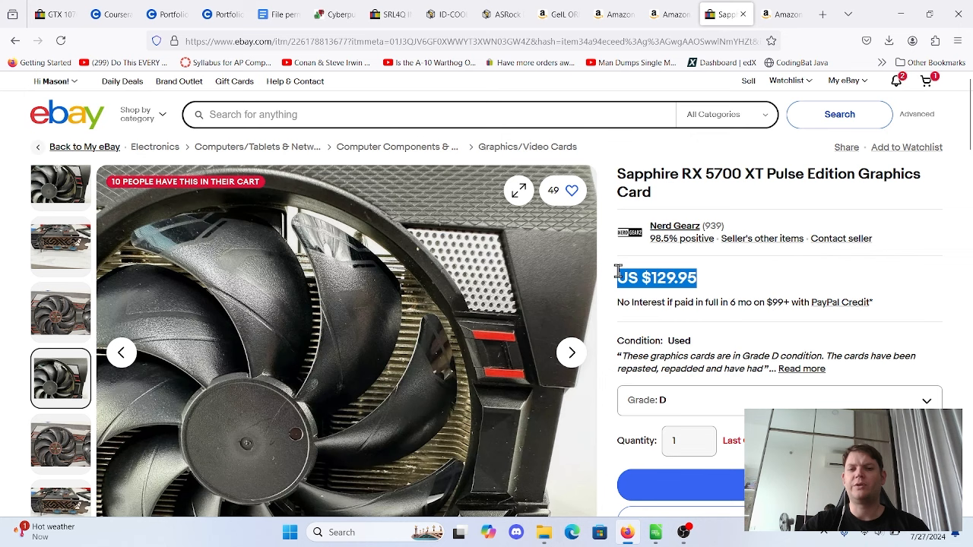
mouse_move(616, 276)
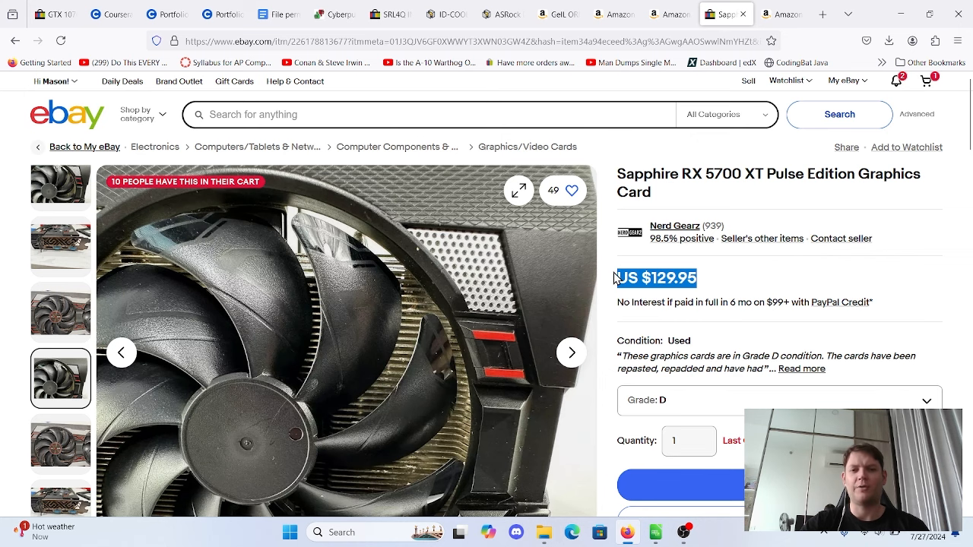
Look through the Sapphire RX 5700 XT listing at US $129.95, then move to the WD SSD listing.
scroll(down, 3)
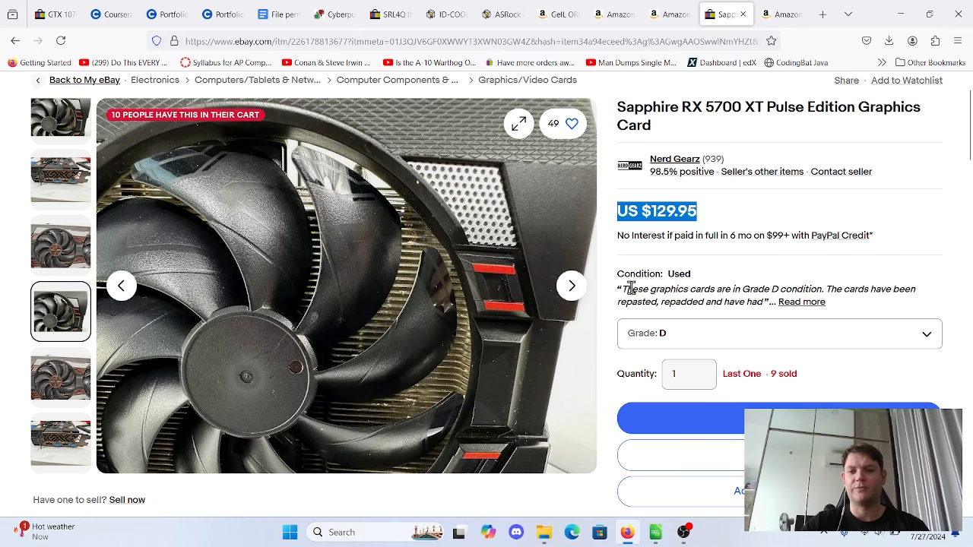
mouse_move(435, 274)
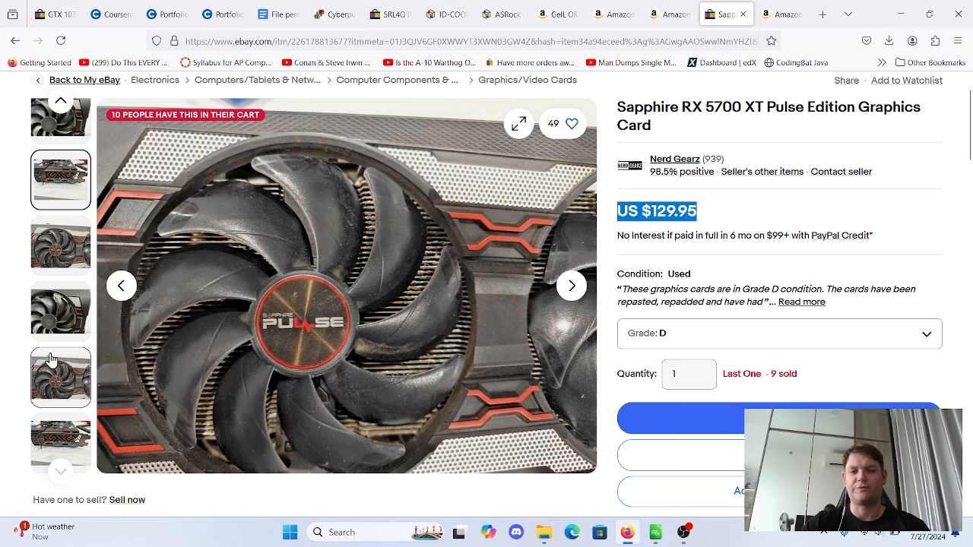
click(781, 14)
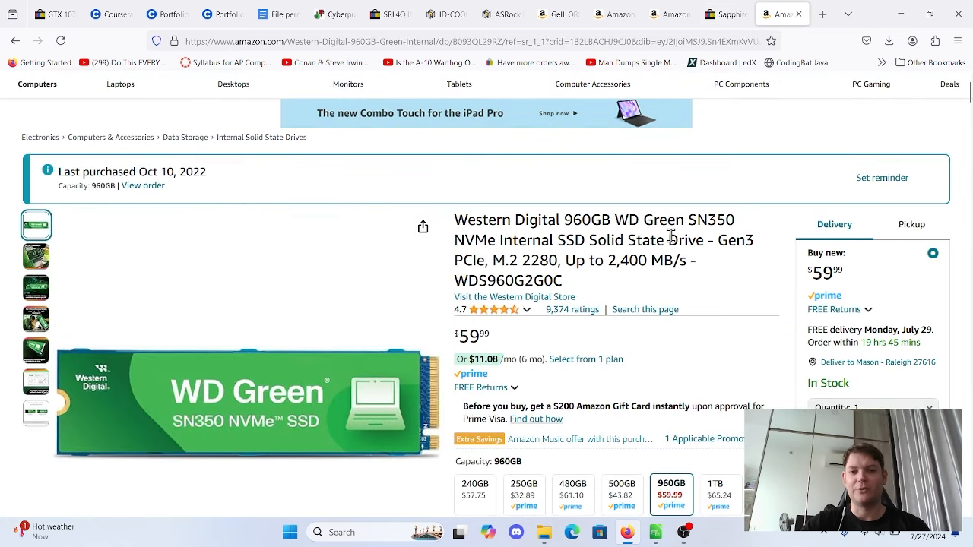
Check the WD 960GB SSD's $50.87 used option, then return to the PC cost spreadsheet.
scroll(down, 3)
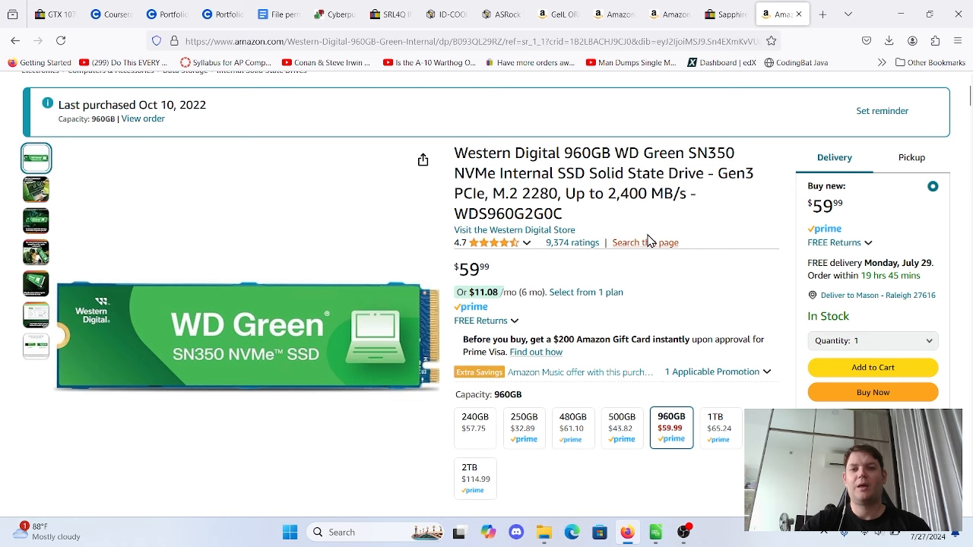
mouse_move(670, 168)
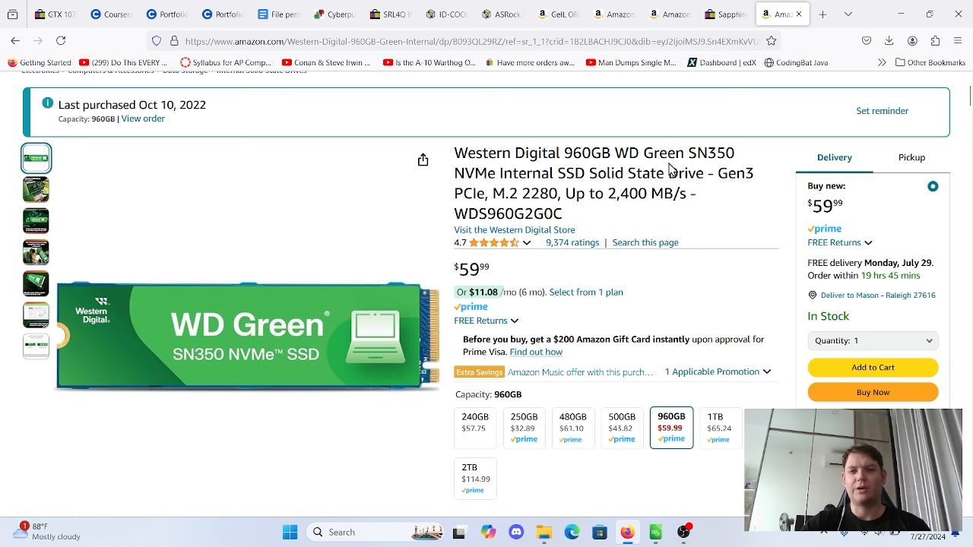
mouse_move(712, 208)
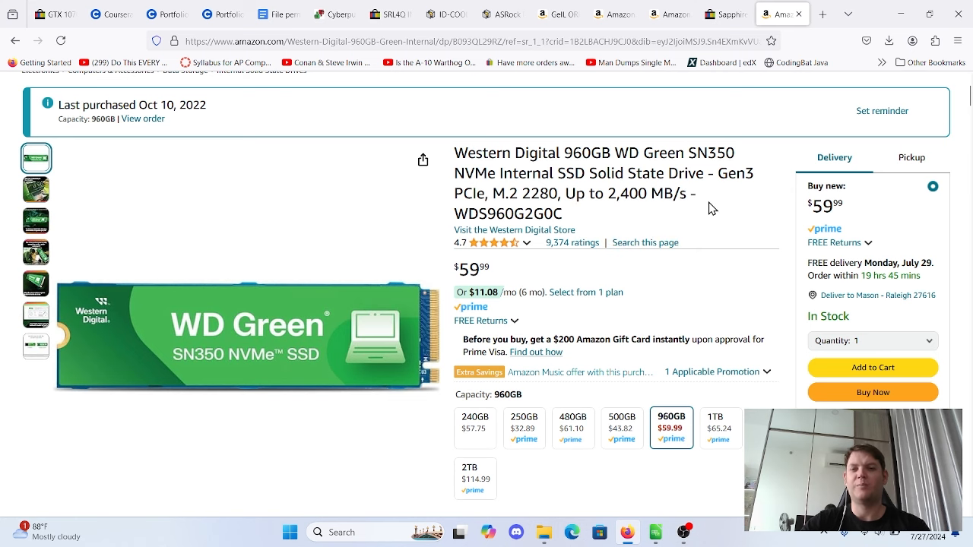
scroll(down, 3)
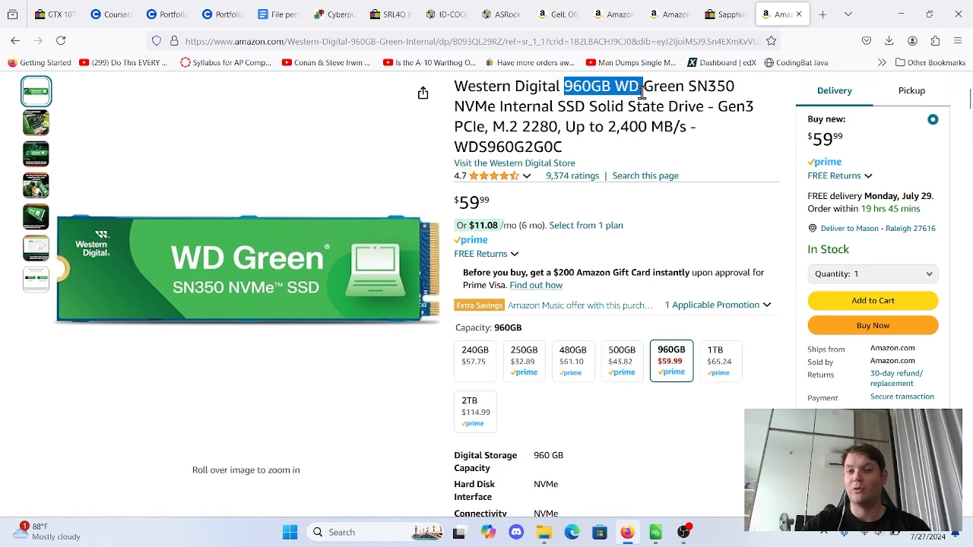
scroll(down, 3)
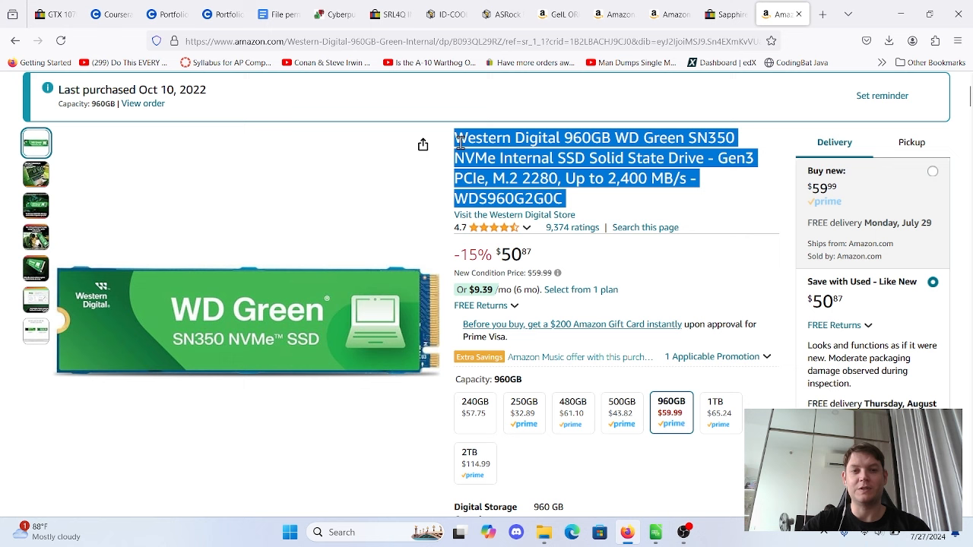
click(572, 203)
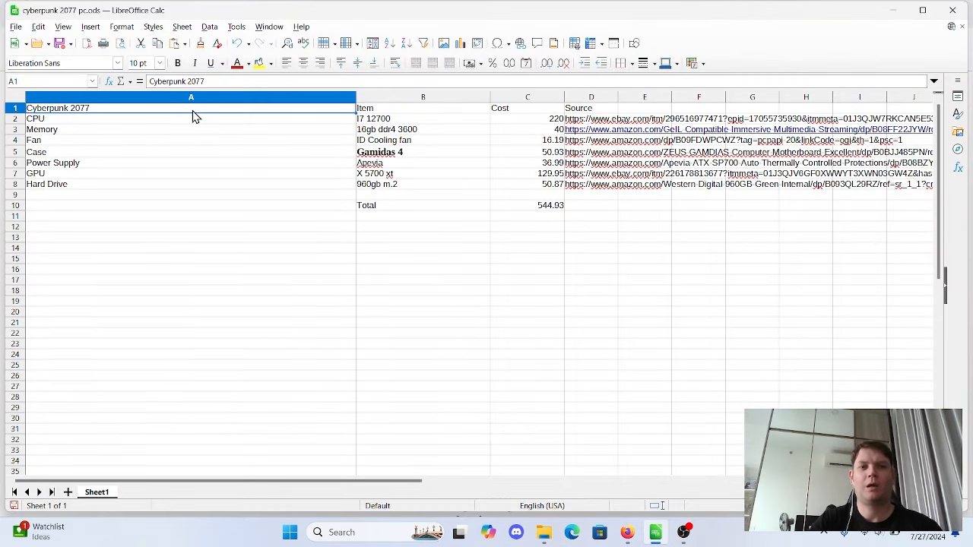
click(527, 118)
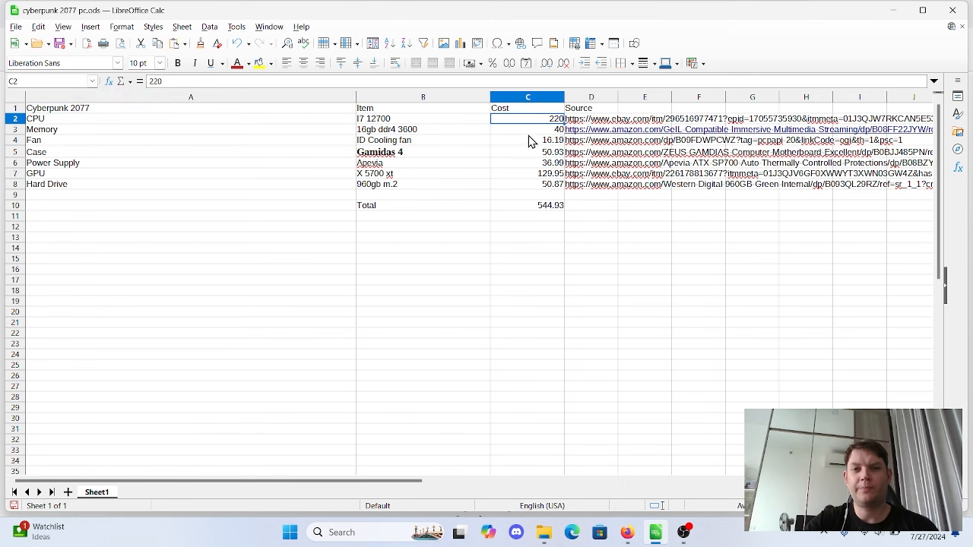
click(529, 129)
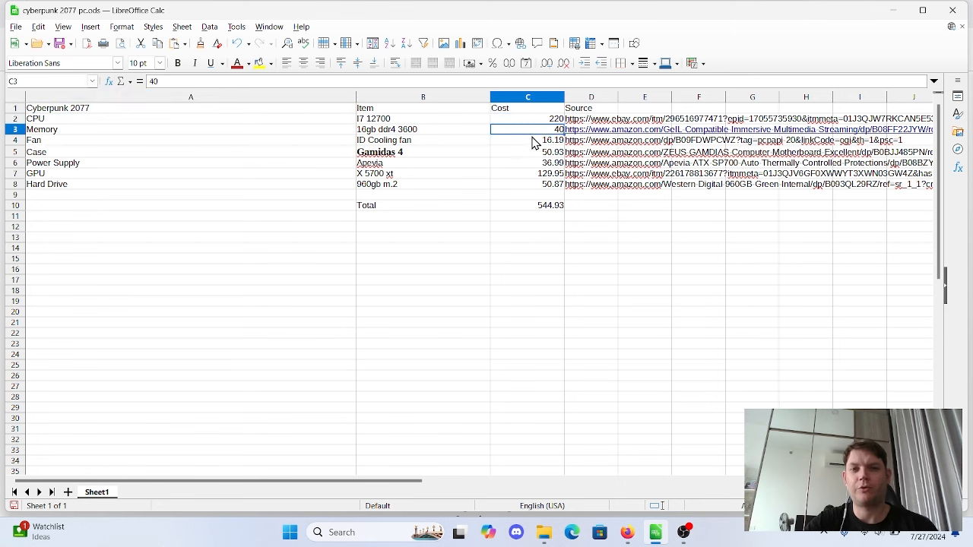
click(529, 140)
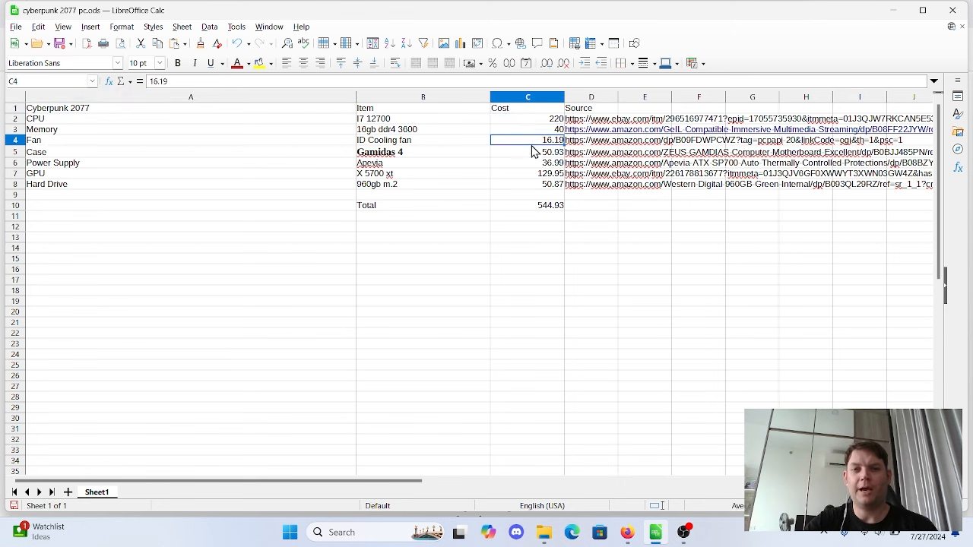
click(527, 152)
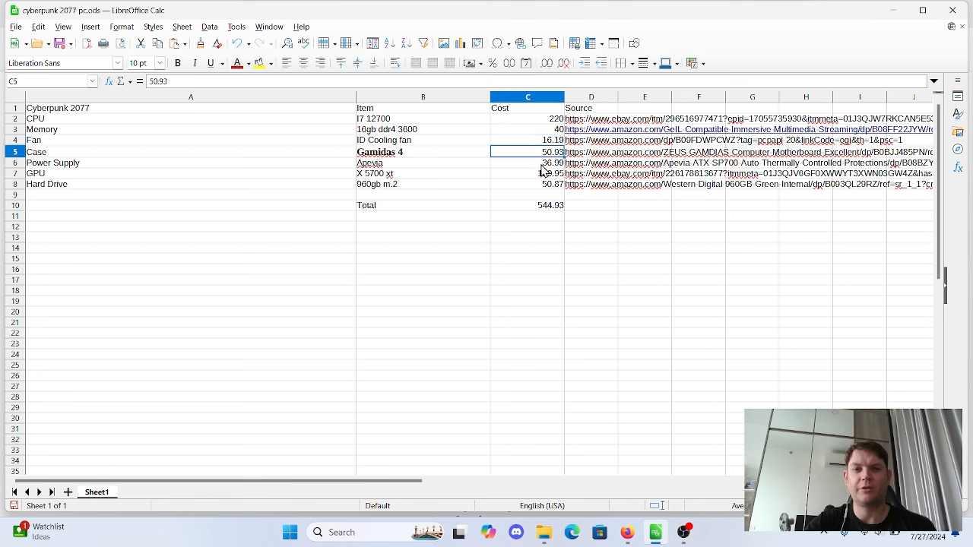
click(527, 162)
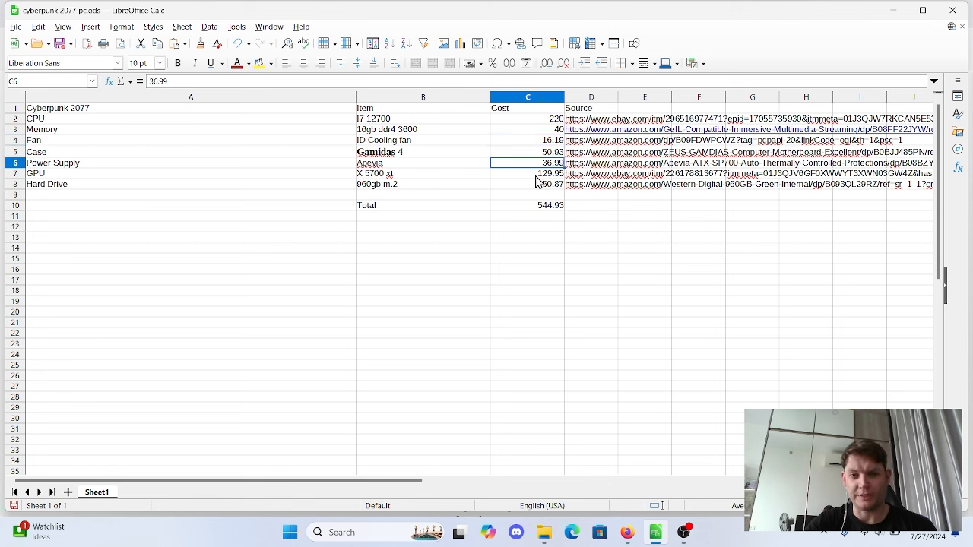
click(528, 173)
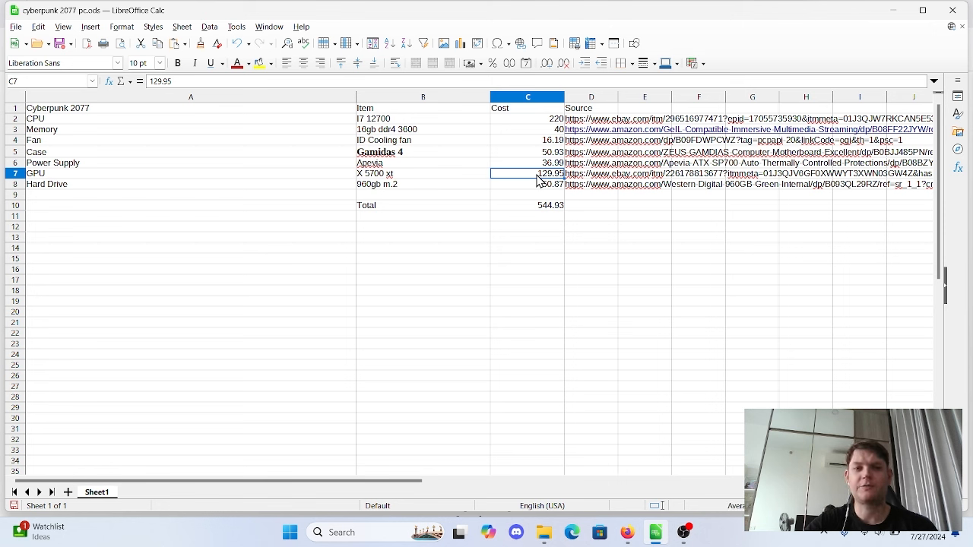
mouse_move(525, 200)
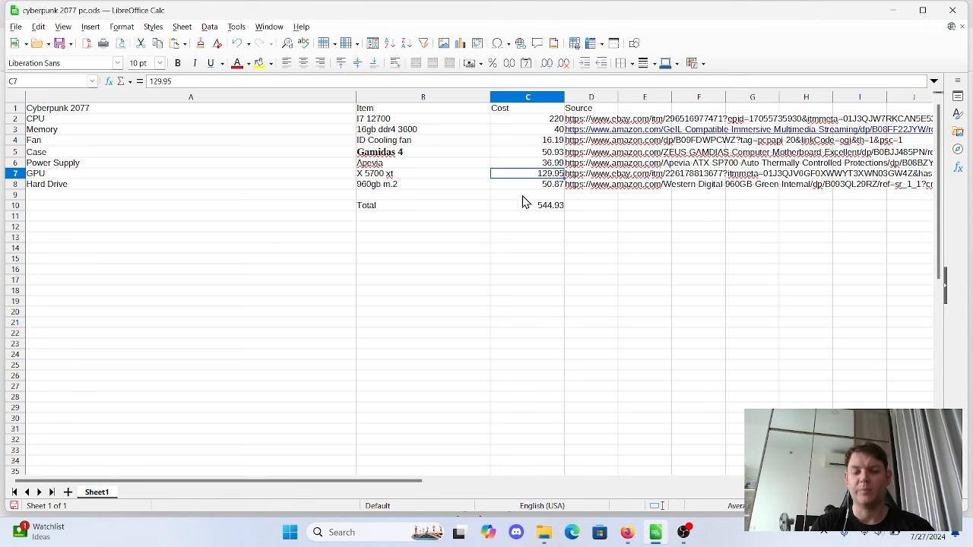
mouse_move(405, 183)
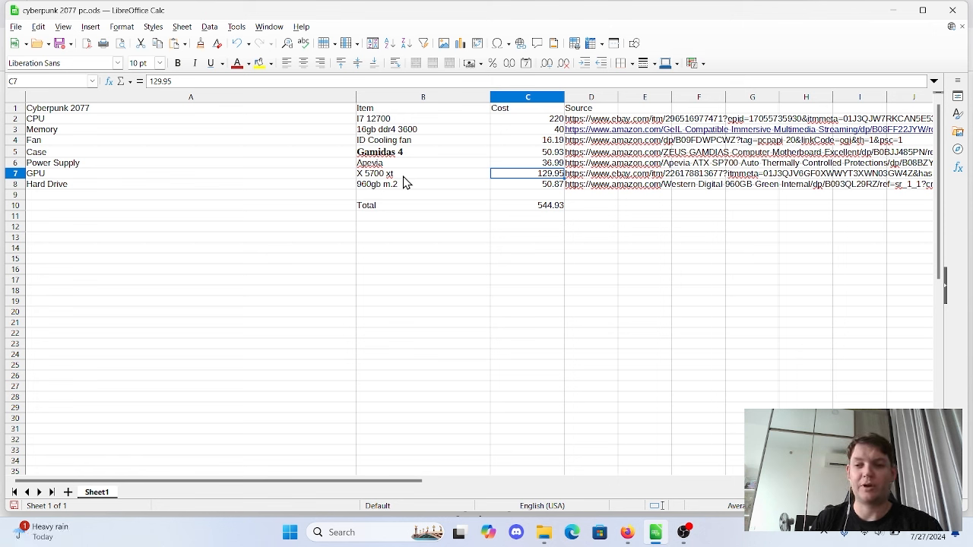
mouse_move(552, 257)
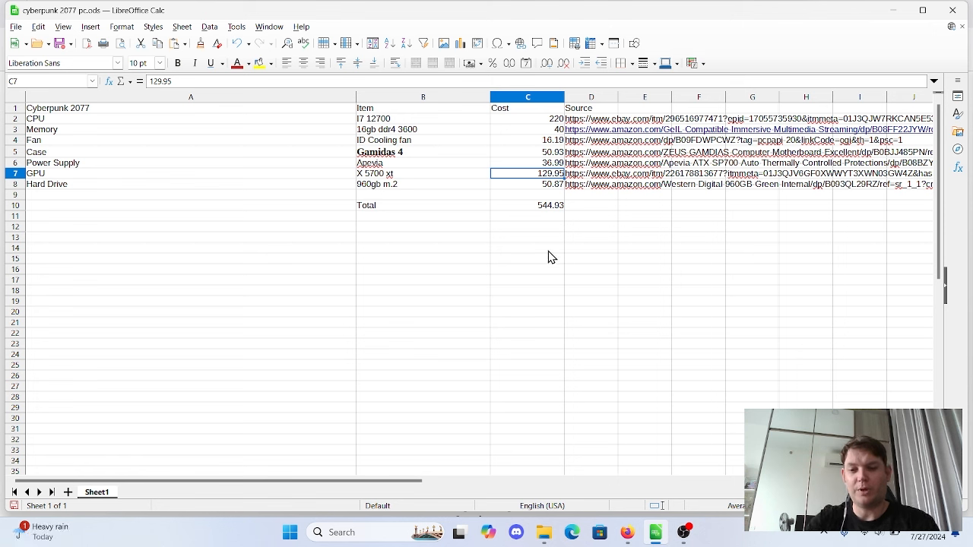